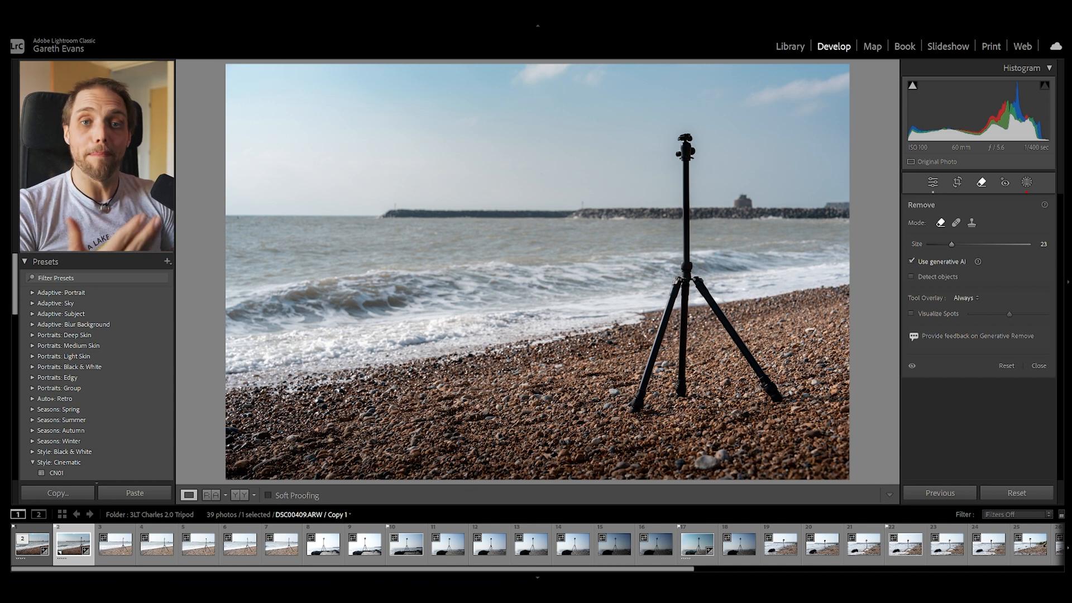
Close the Remove tool to return to the Basic tone and colour panel
click(933, 182)
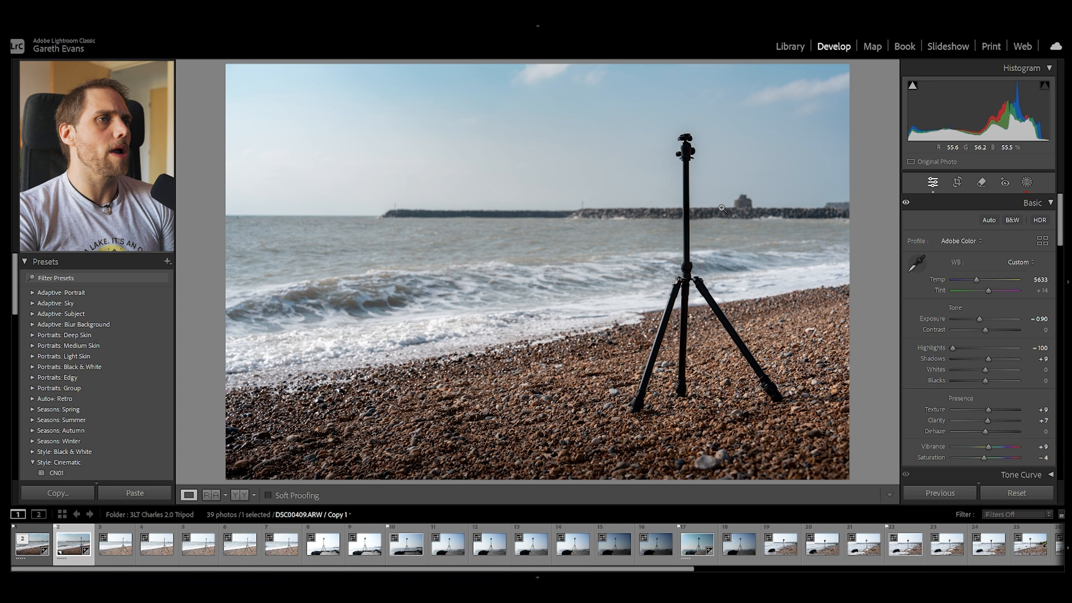
mouse_move(981, 182)
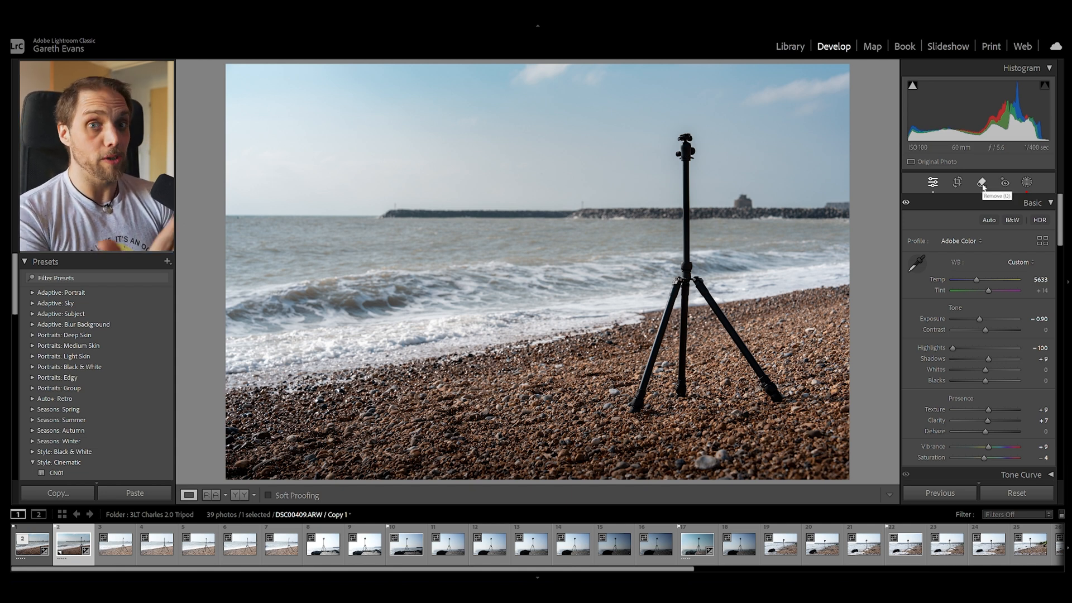
mouse_move(997, 196)
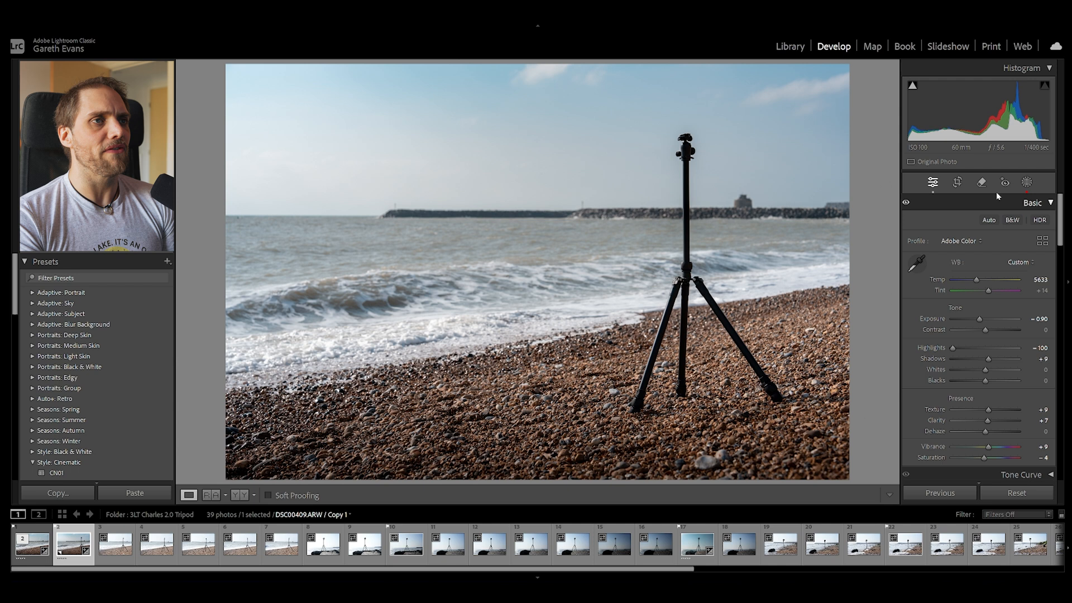
mouse_move(981, 182)
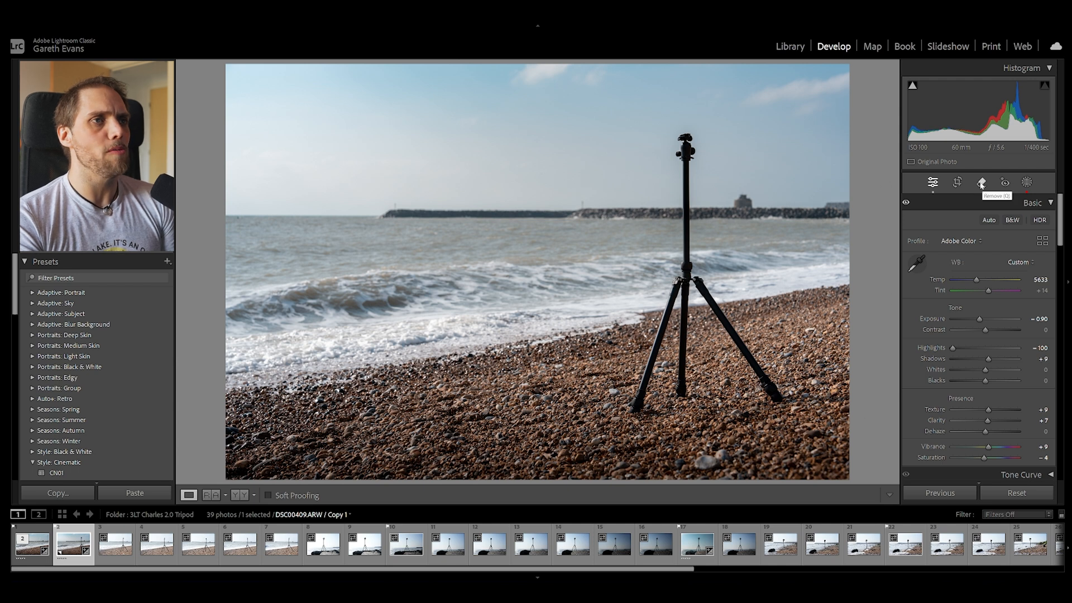
Generatively remove the painted tripod, preview variations 2 and 3, then keep variation 1
click(982, 182)
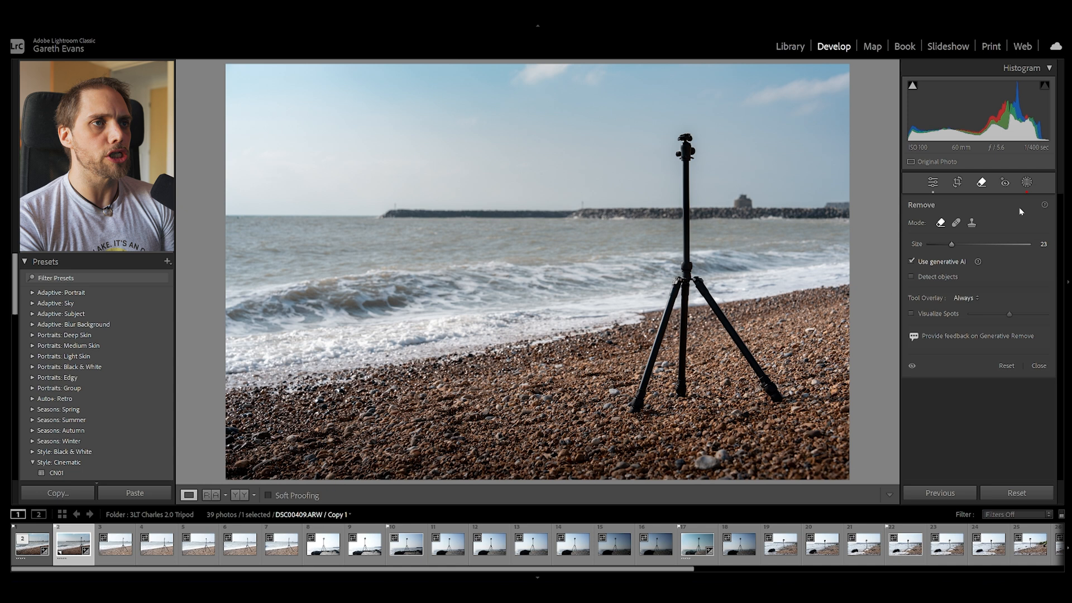
mouse_move(685, 153)
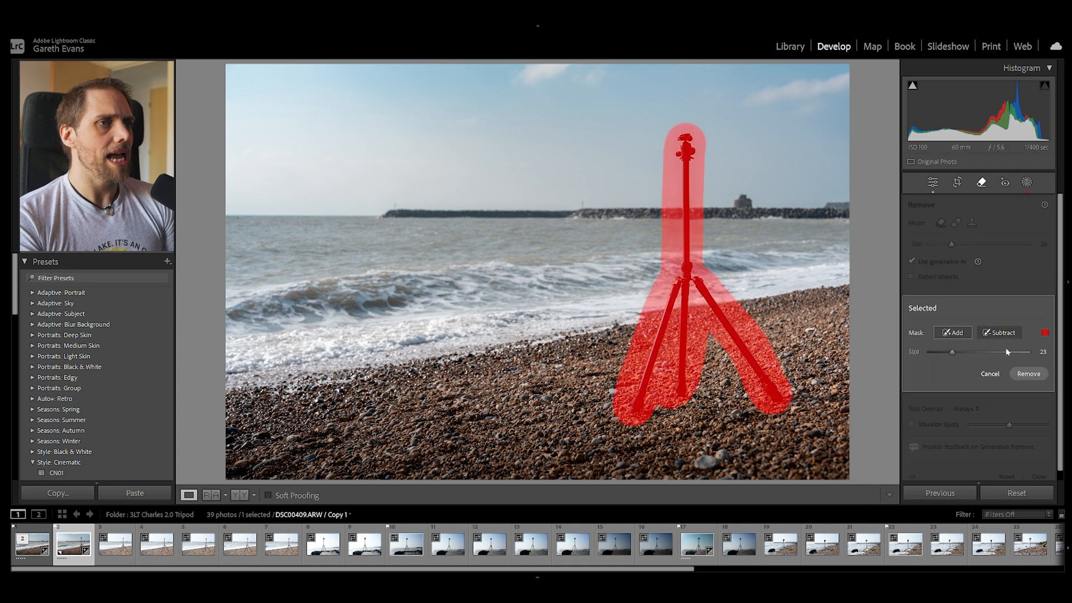
click(1029, 374)
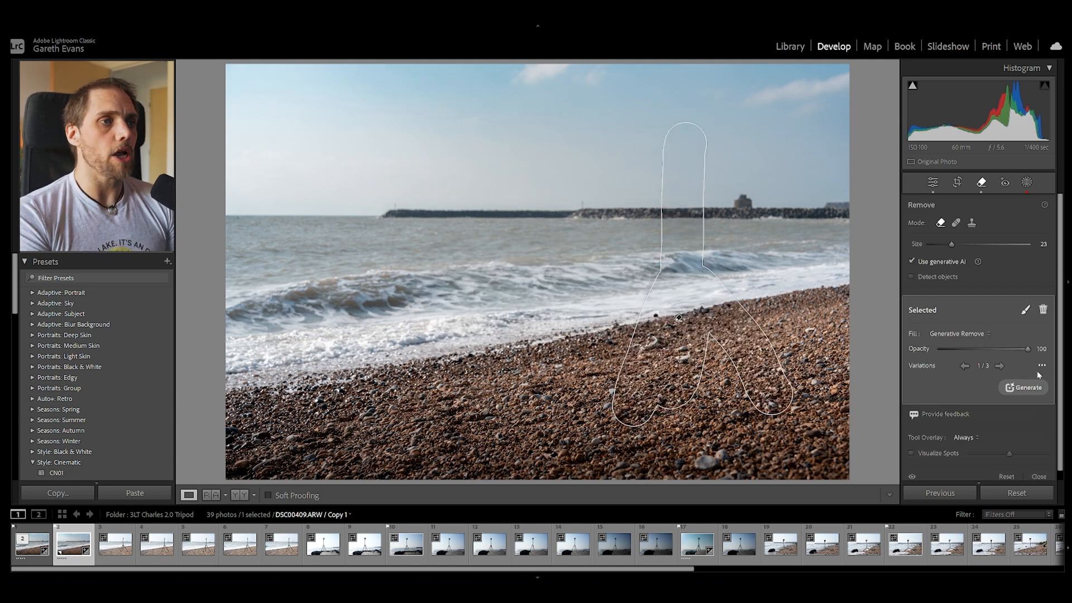
mouse_move(999, 366)
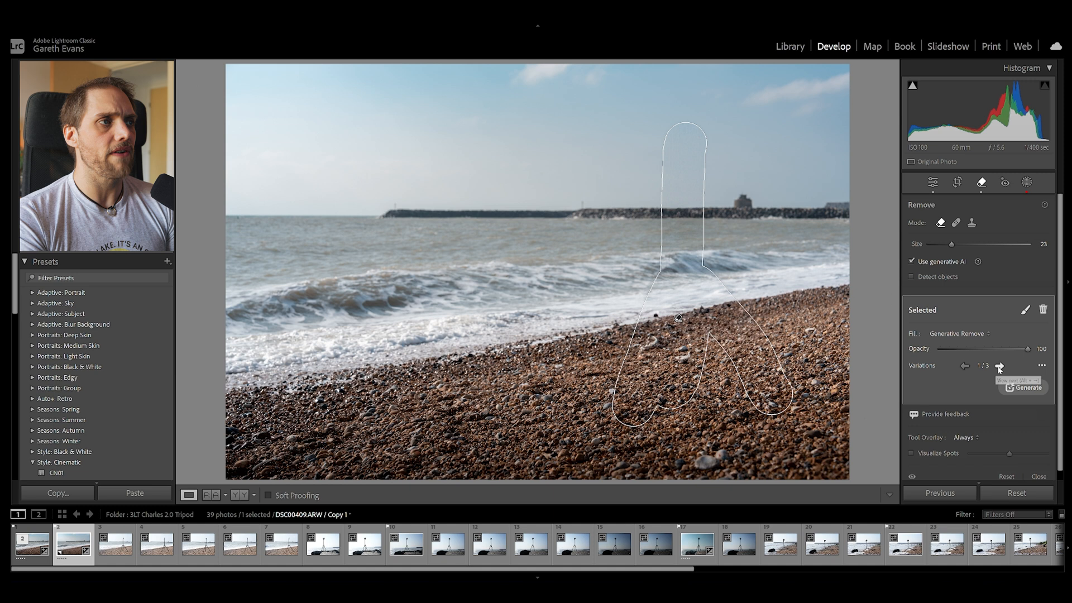
click(999, 367)
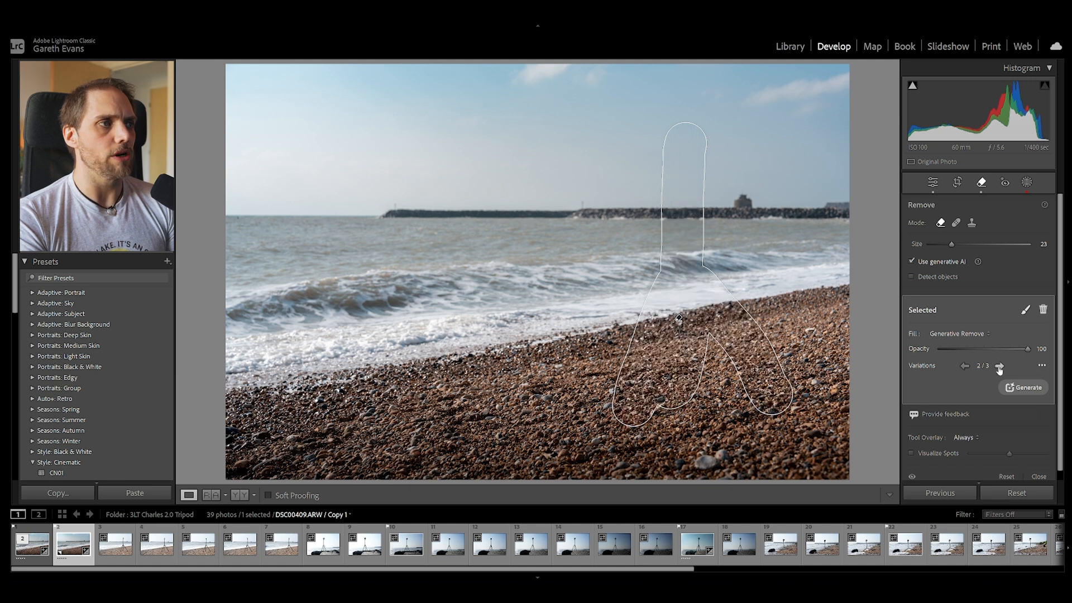
click(999, 368)
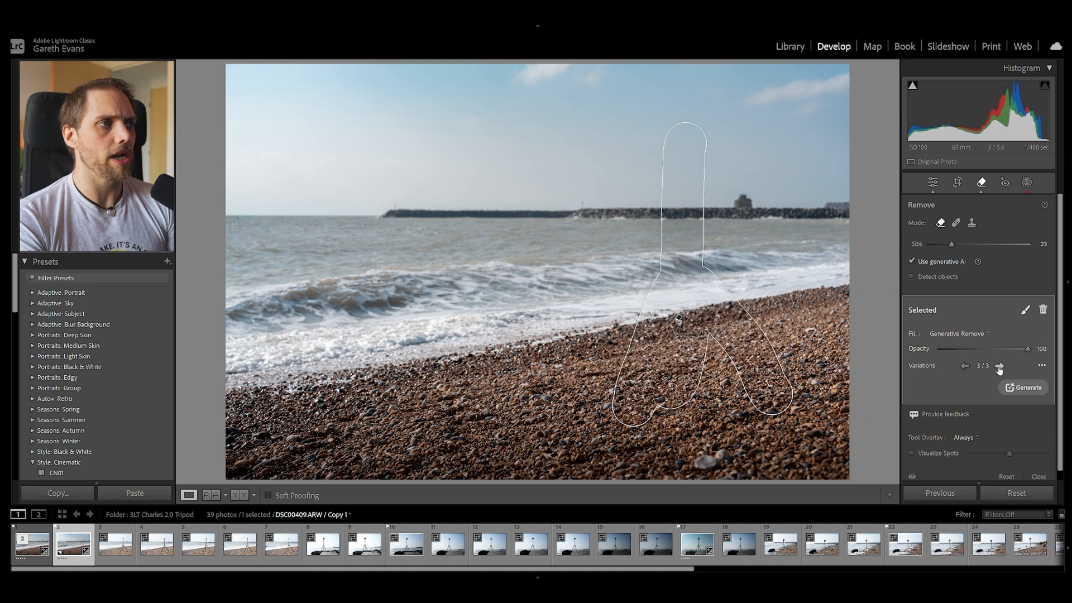
click(966, 368)
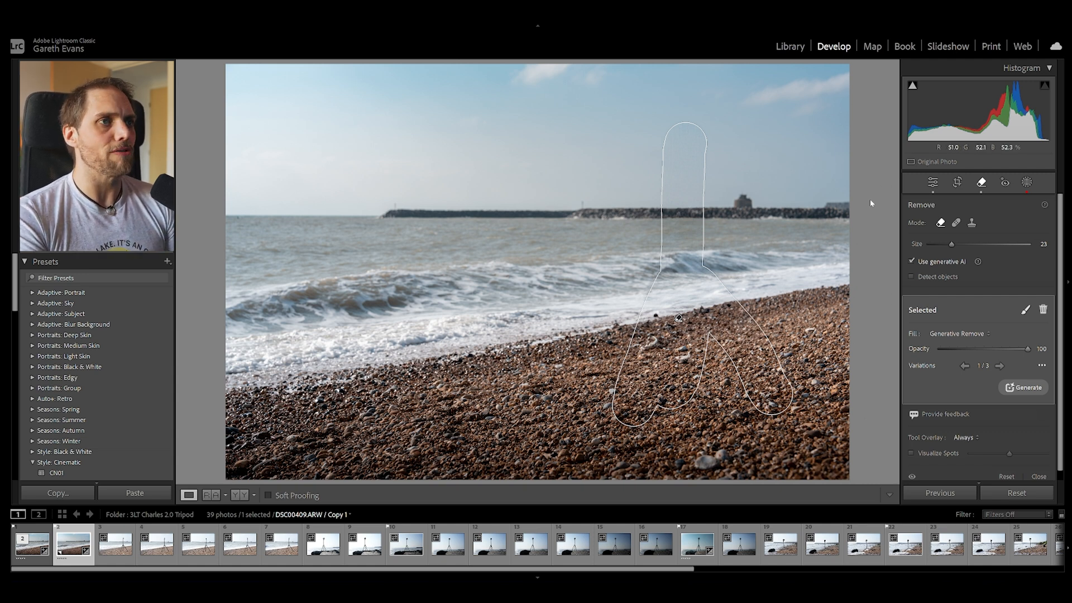
click(933, 182)
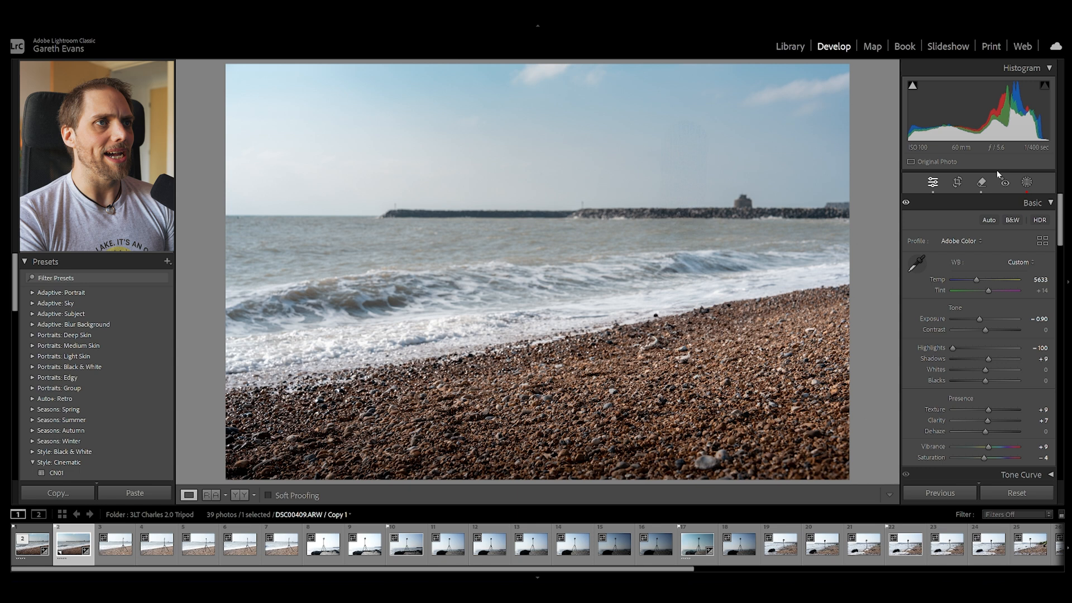
Enable Detect objects in the Remove tool and brush the tripod into an auto-shaped mask
click(981, 182)
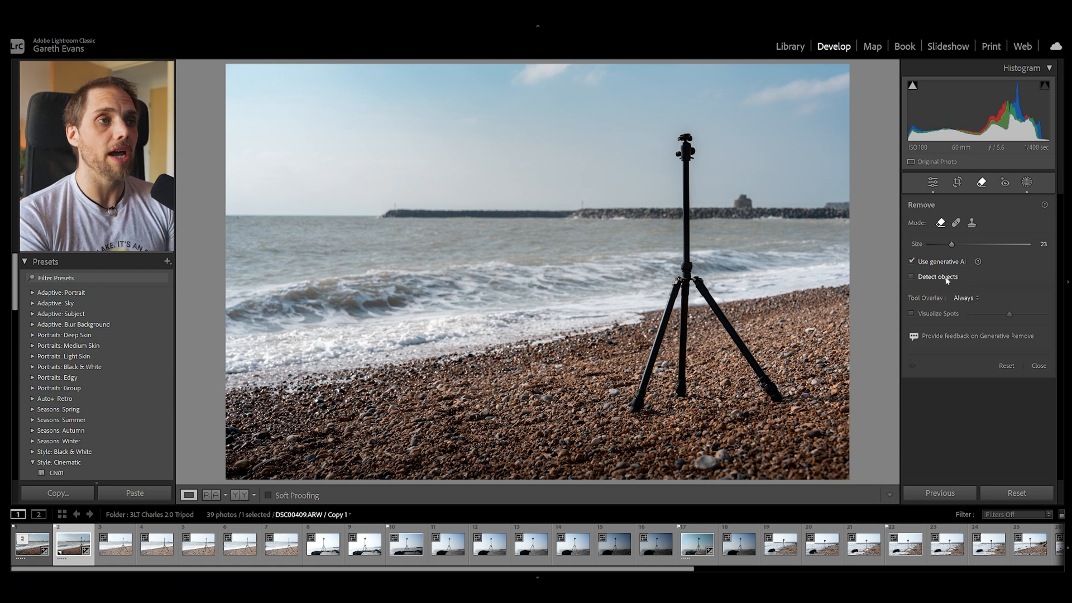
mouse_move(947, 279)
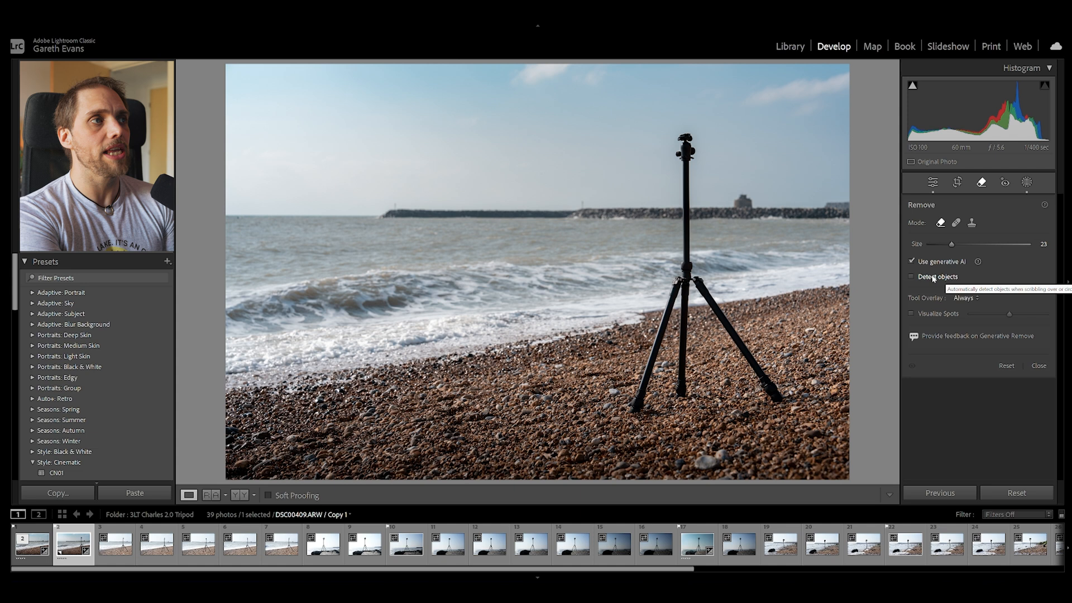
click(912, 277)
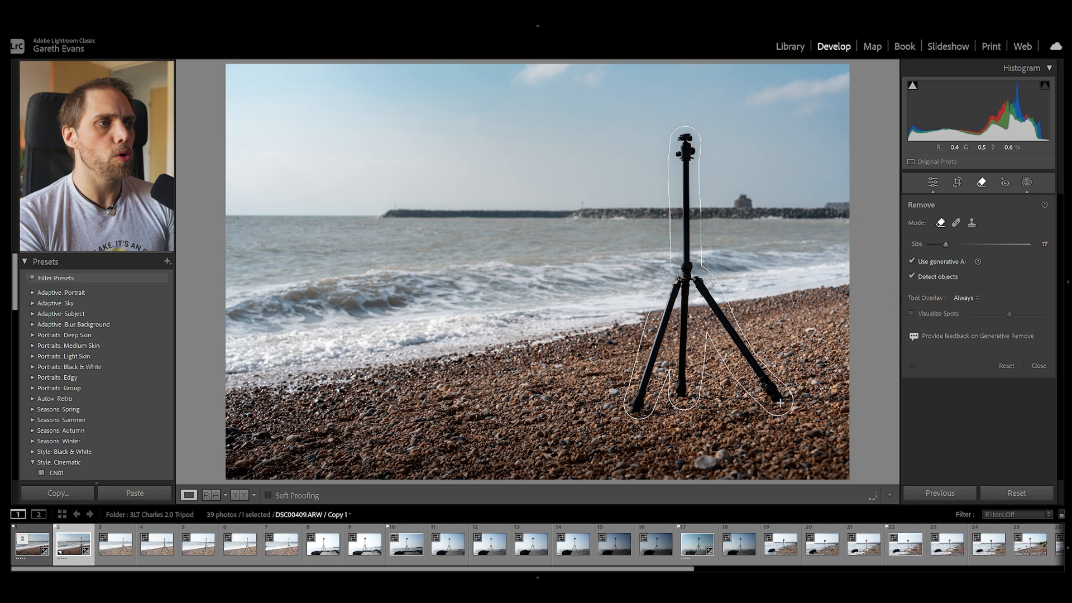
click(773, 386)
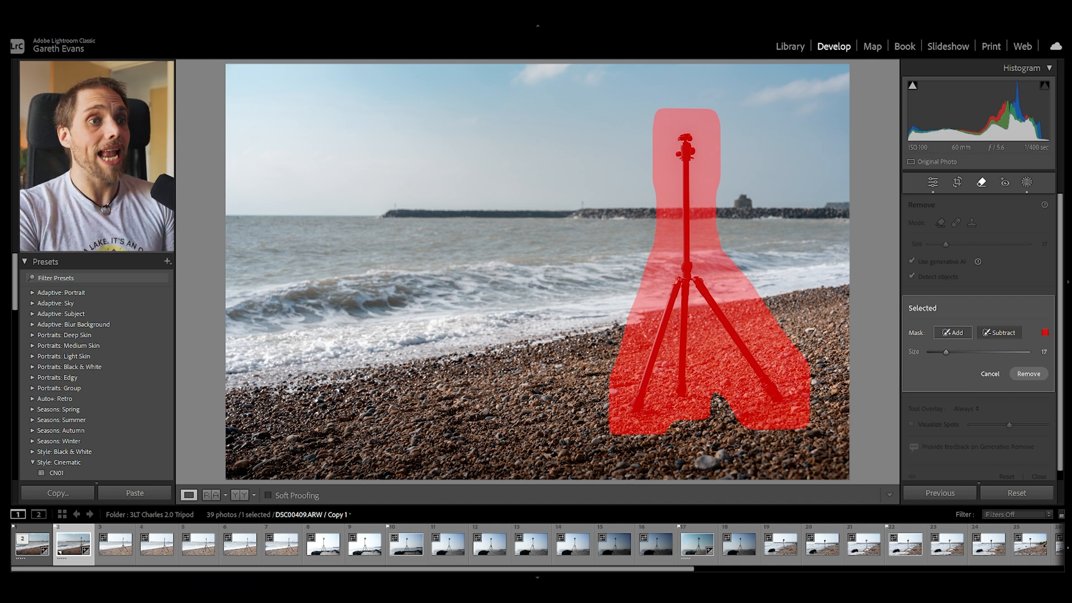
Remove the detected tripod and preview fill variations 2/3 and 3/3
click(1029, 374)
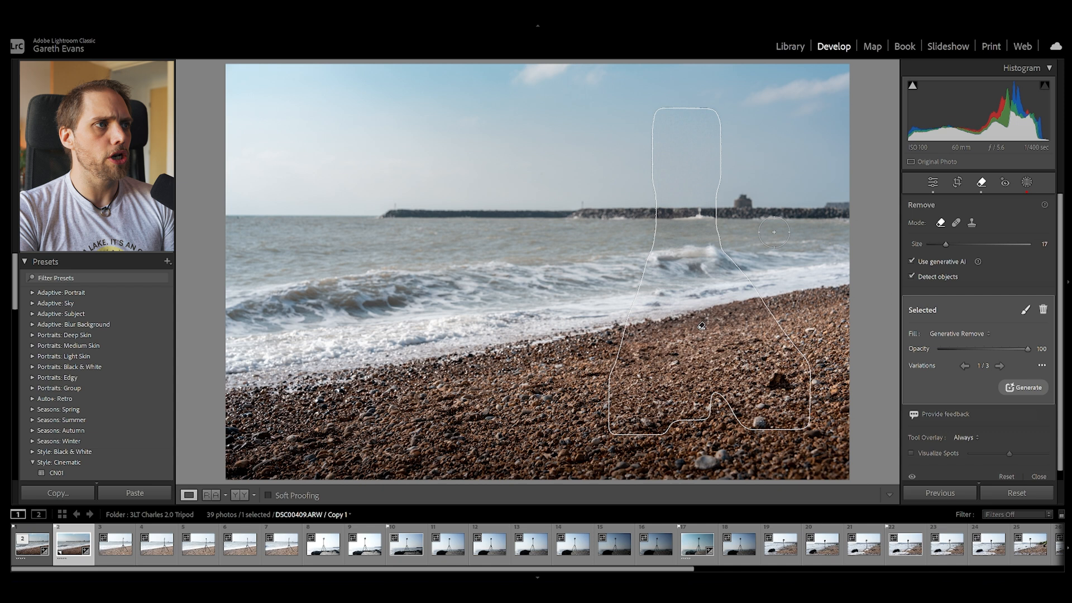
click(999, 367)
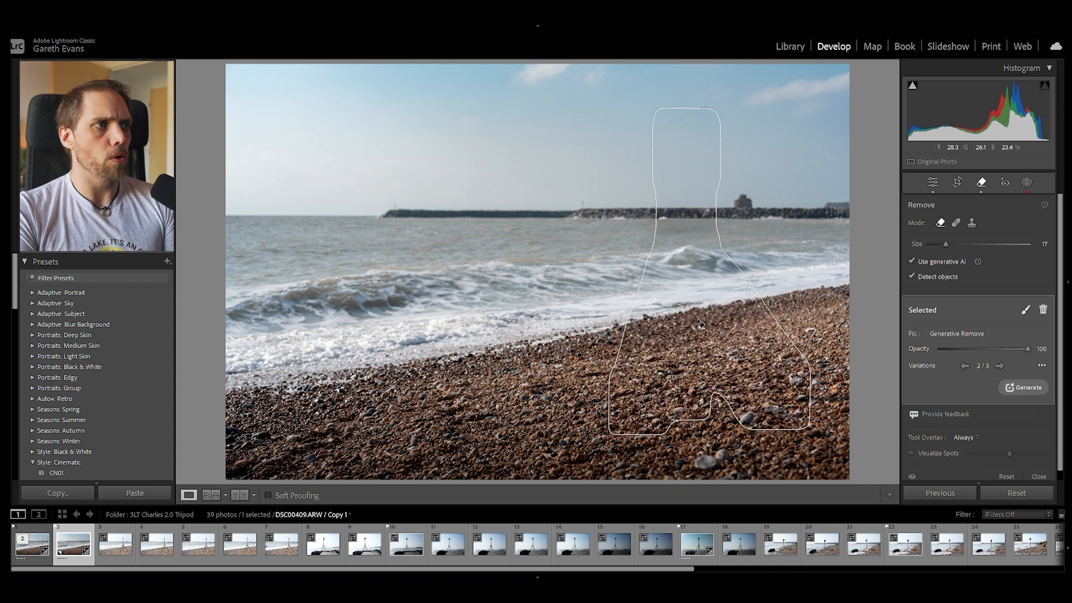
click(1000, 365)
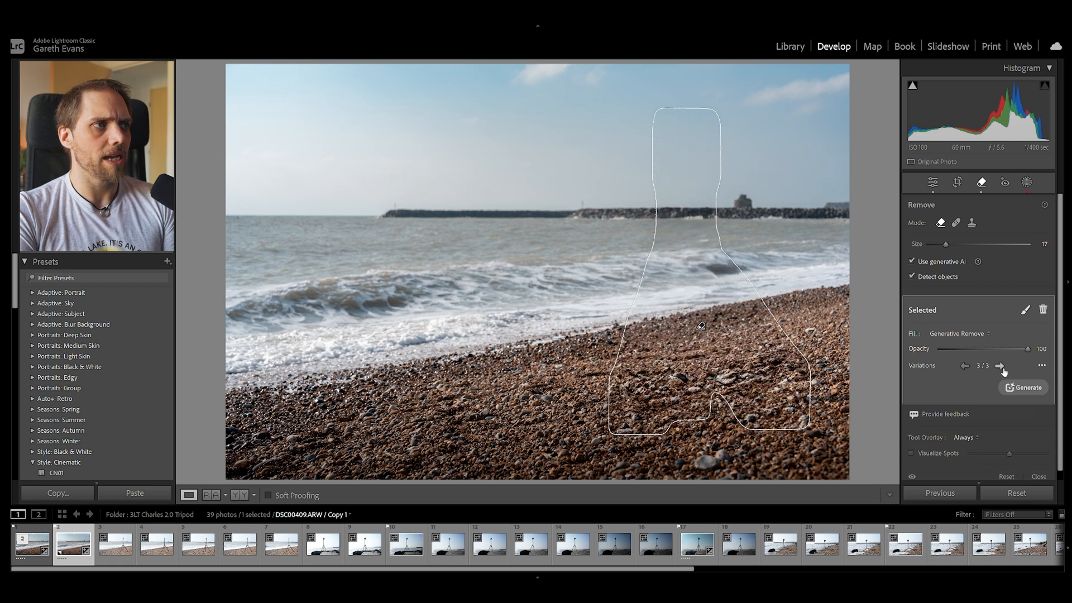
mouse_move(693, 220)
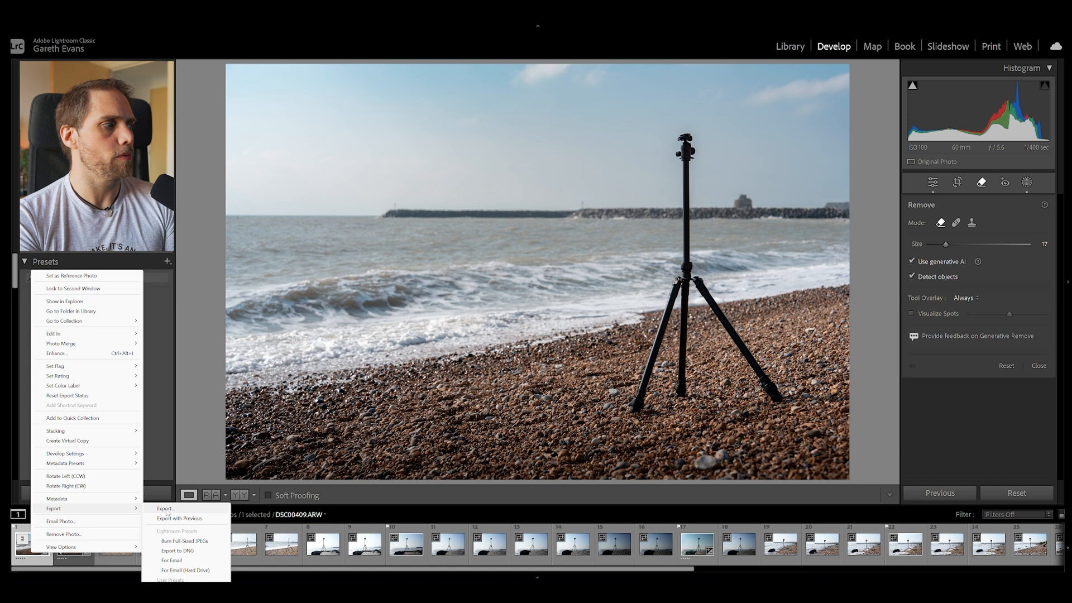
Open the Export dialog from the filmstrip and scroll to Content Credentials
click(164, 508)
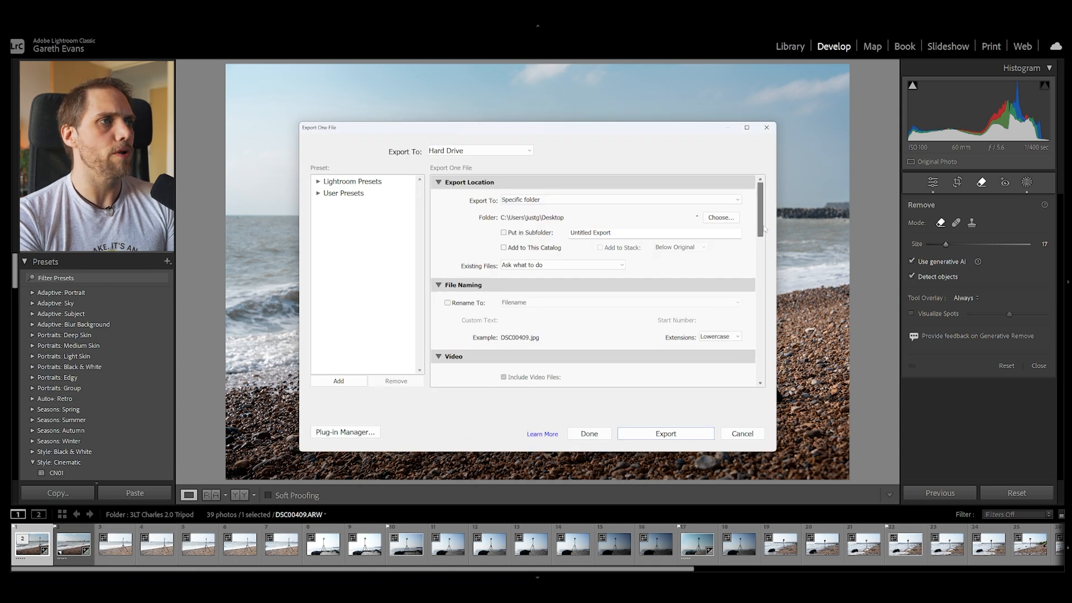
scroll(down, 3)
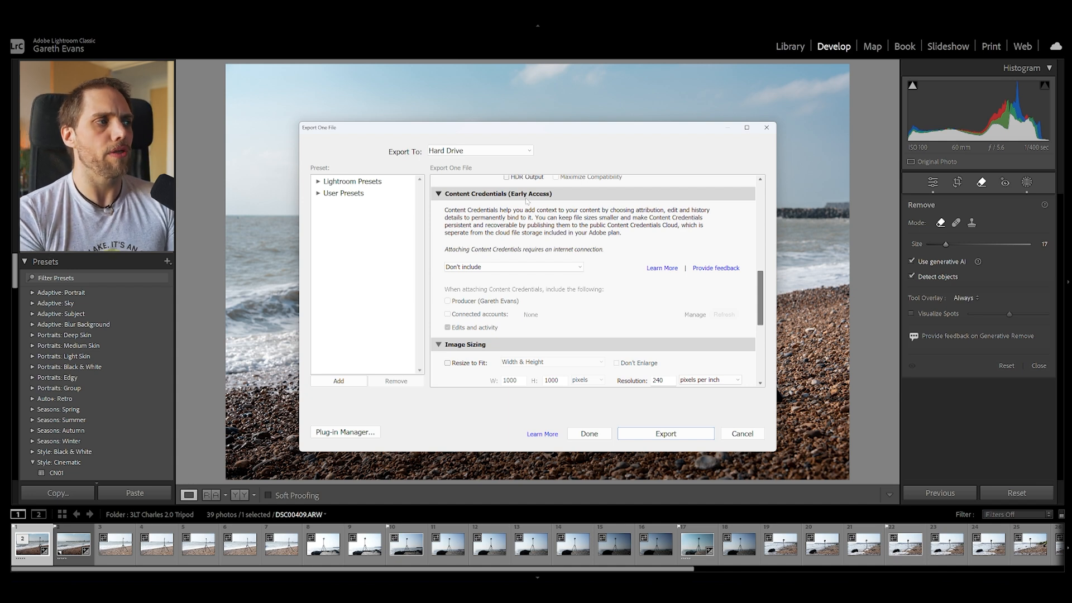
mouse_move(520, 310)
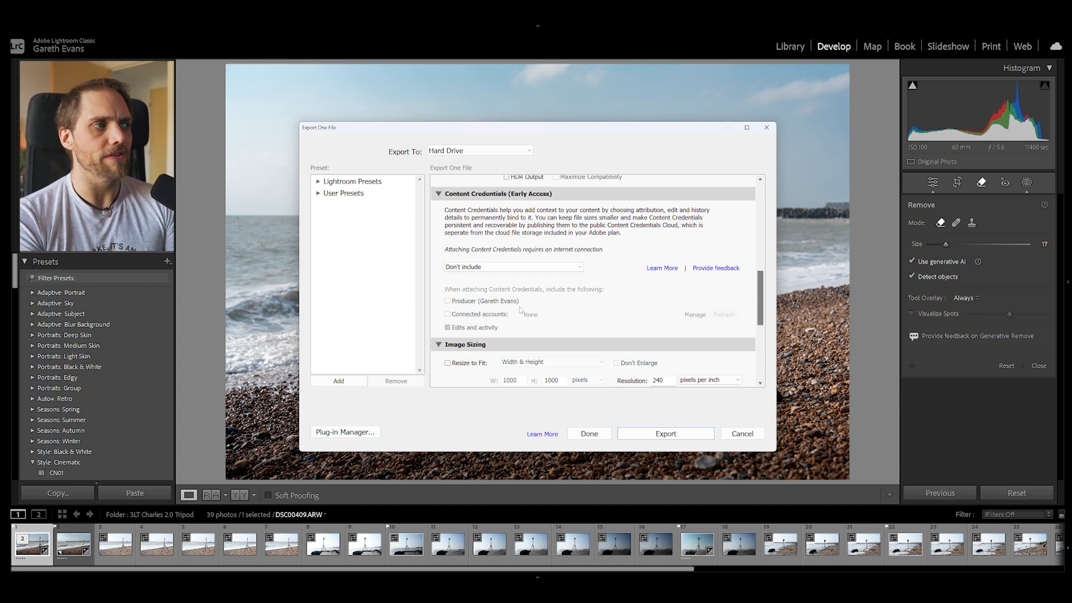
mouse_move(460, 335)
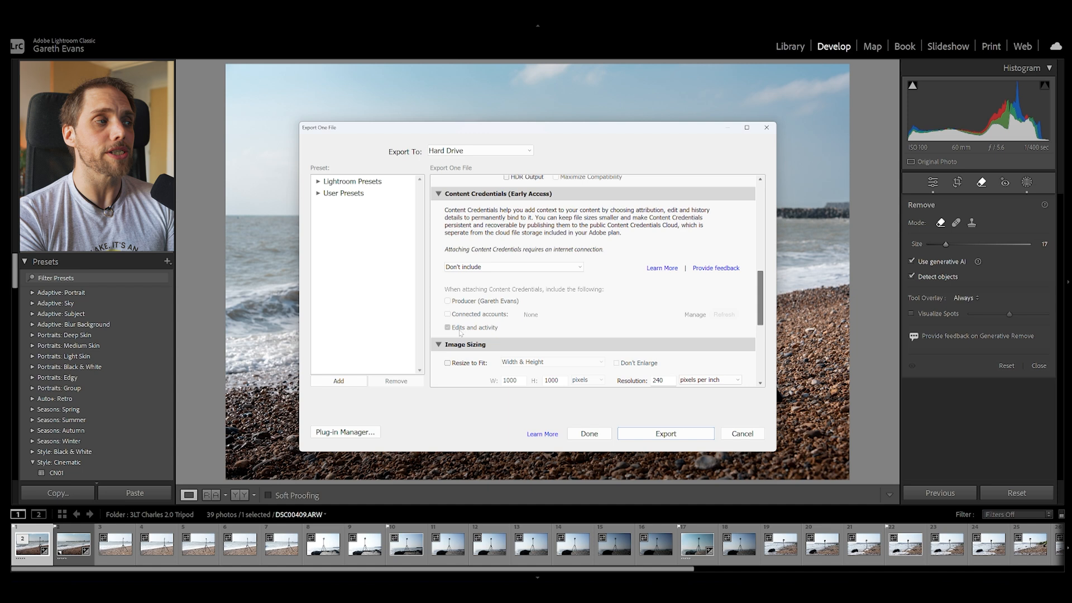